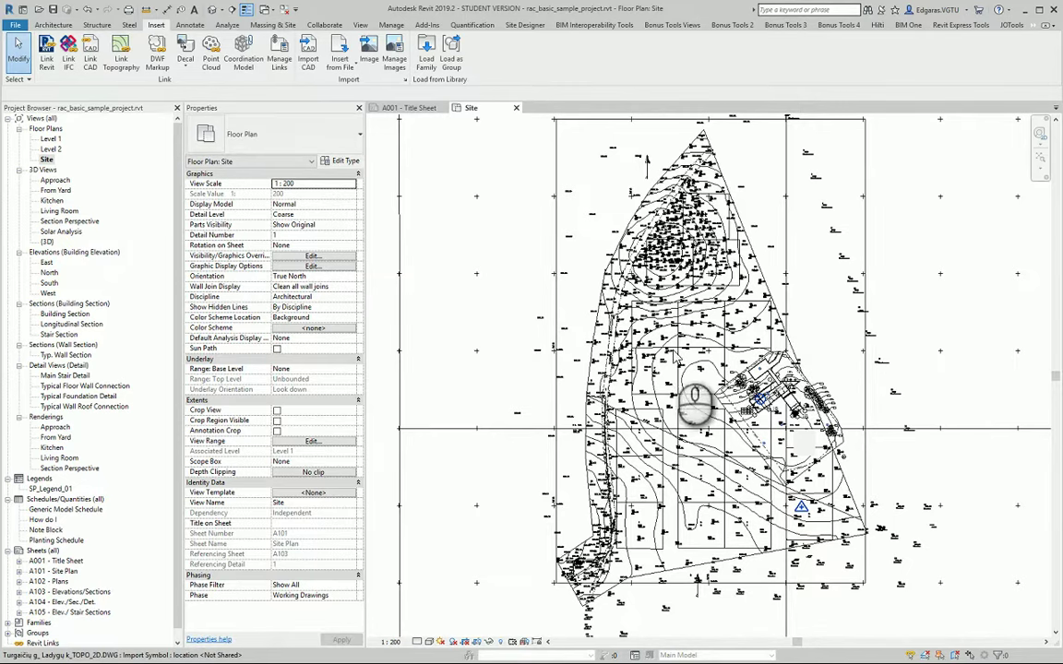
Step: Switch to Modify and select the imported DWG topographic survey in the Site plan view
{"action": "left_click", "coordinate": [698, 406]}
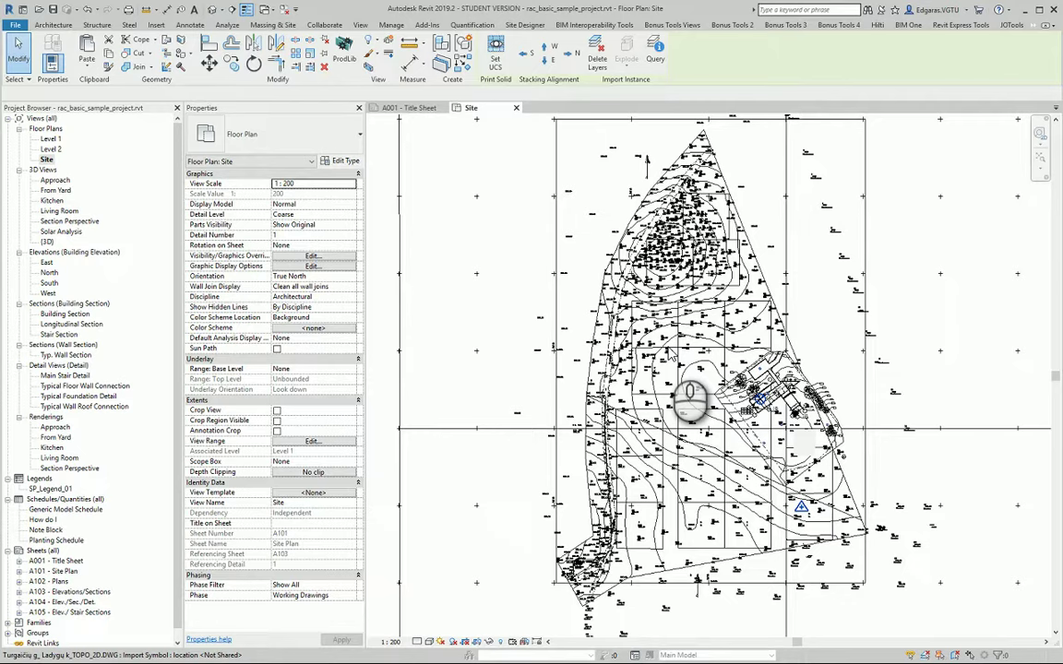
{"action": "left_click", "coordinate": [701, 402]}
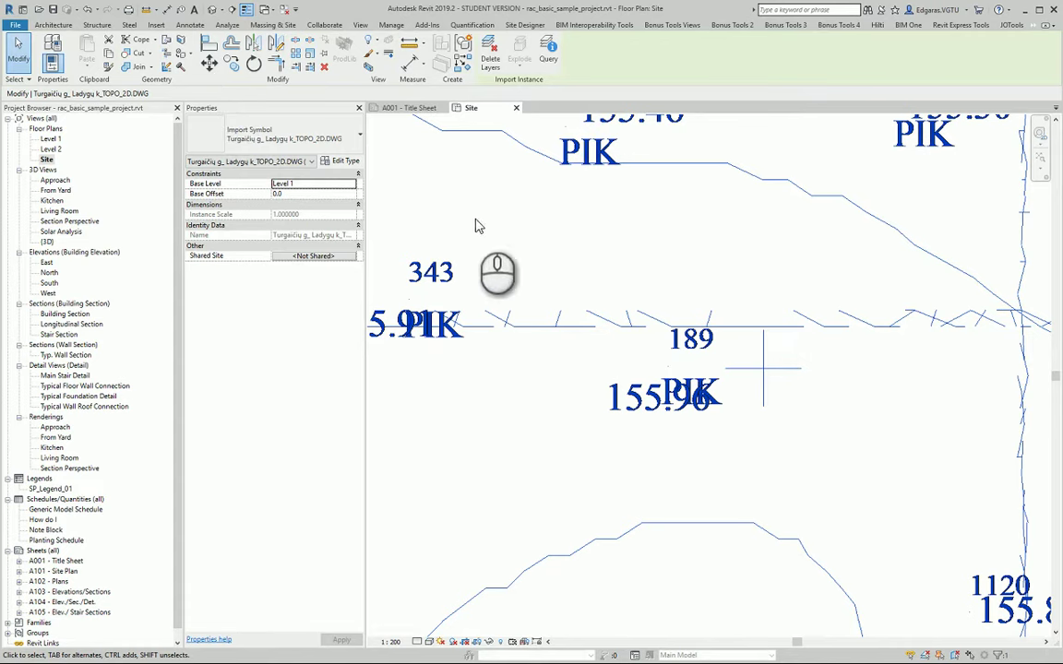
{"action": "mouse_move", "coordinate": [210, 63]}
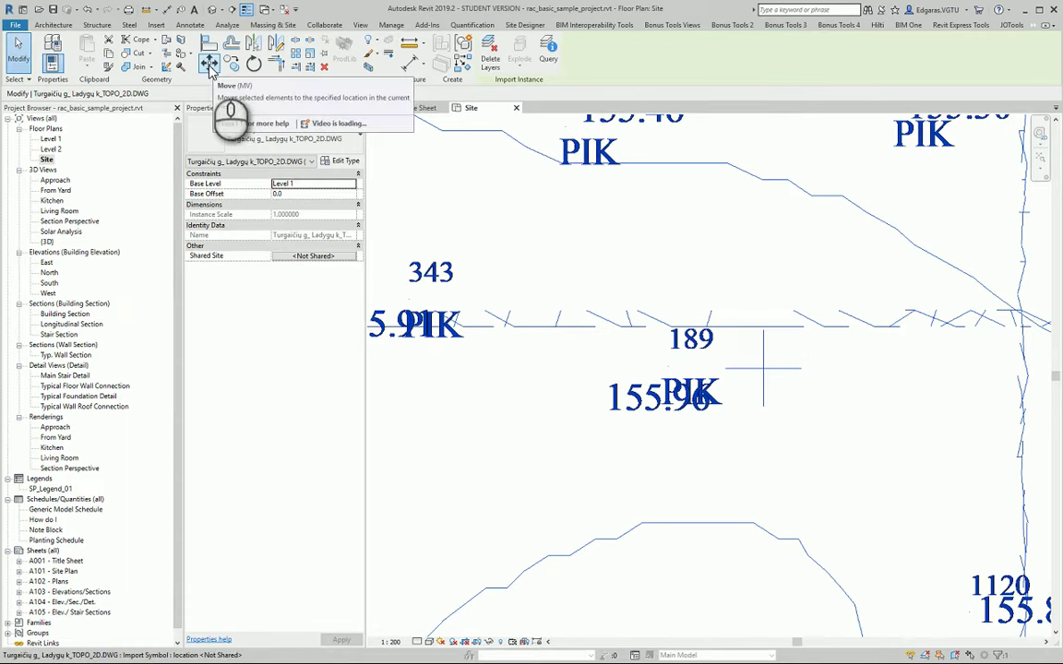